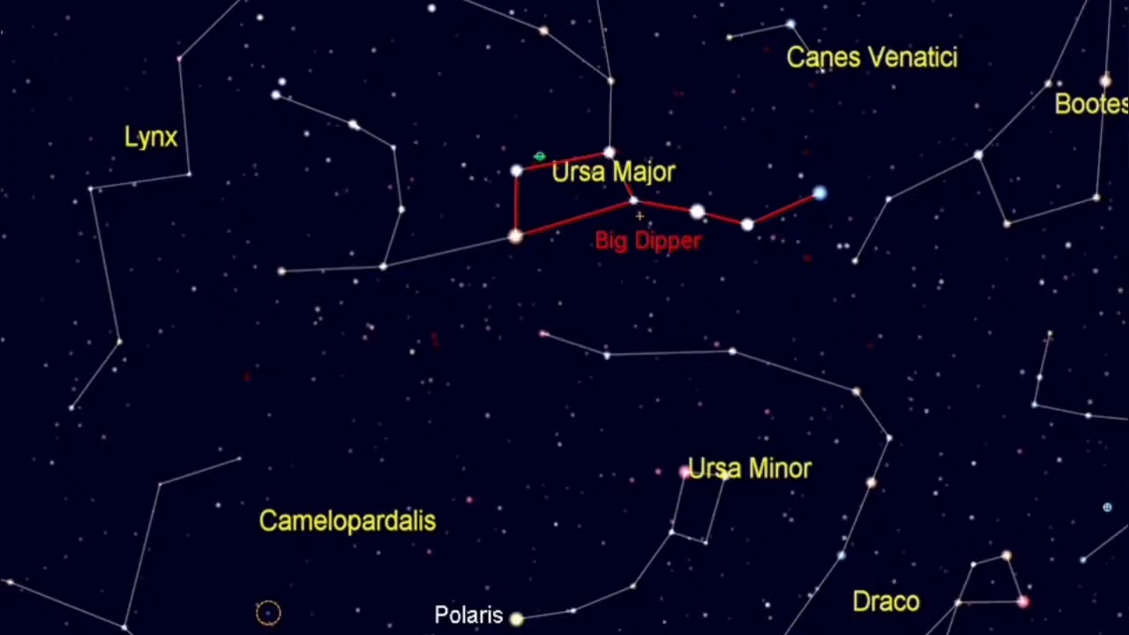
scroll("up", 3)
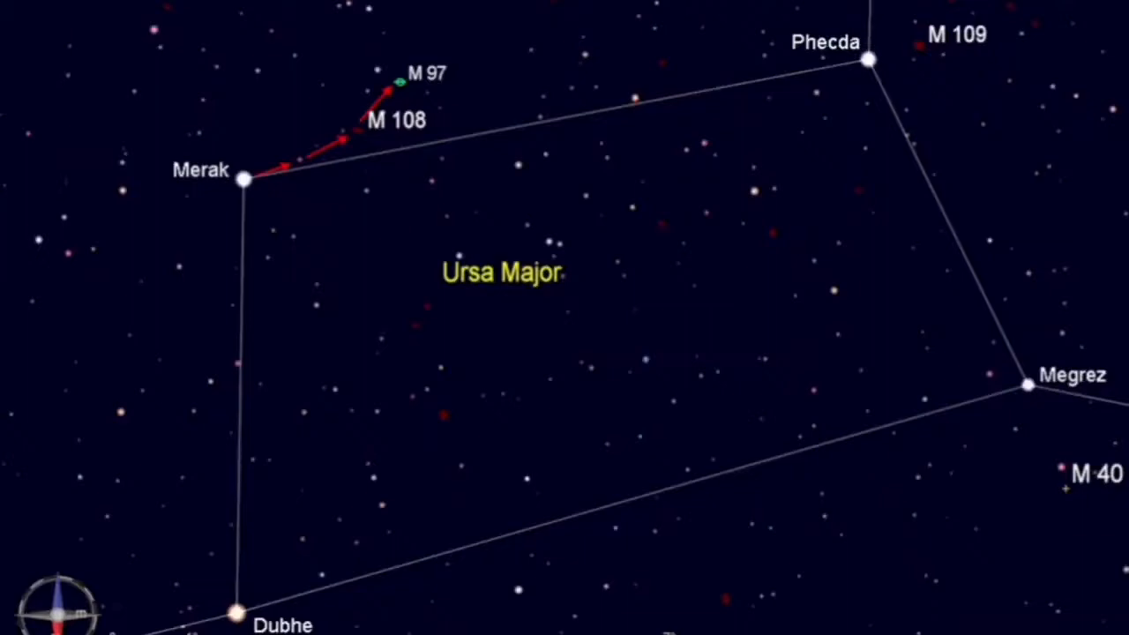